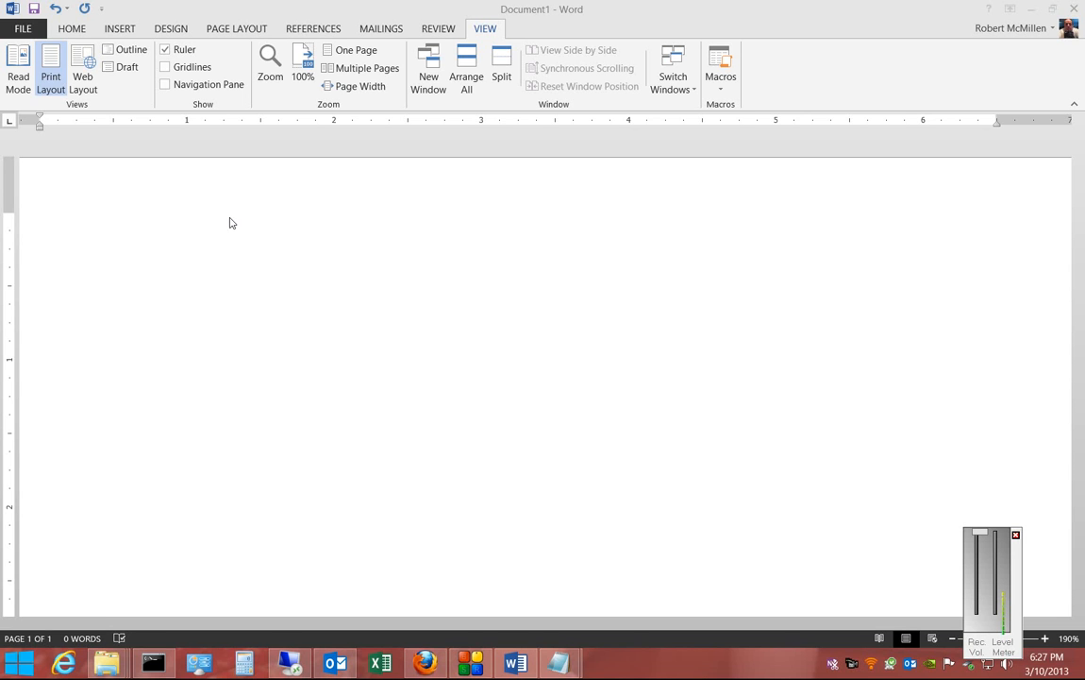
{"action": "mouse_move", "coordinate": [174, 232]}
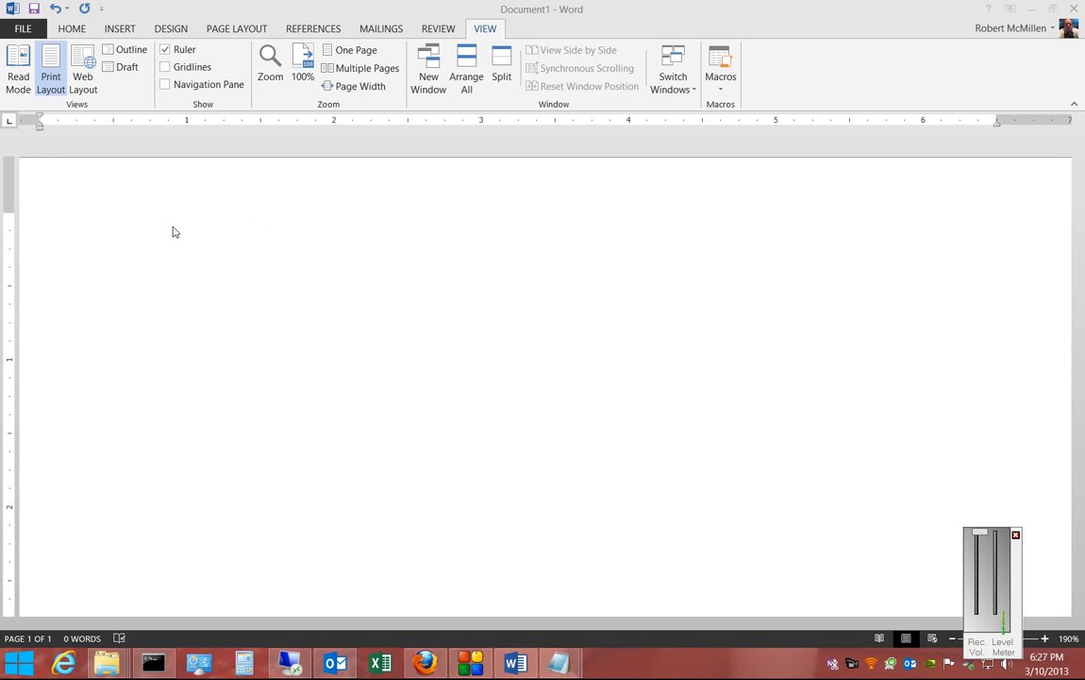
{"action": "mouse_move", "coordinate": [793, 139]}
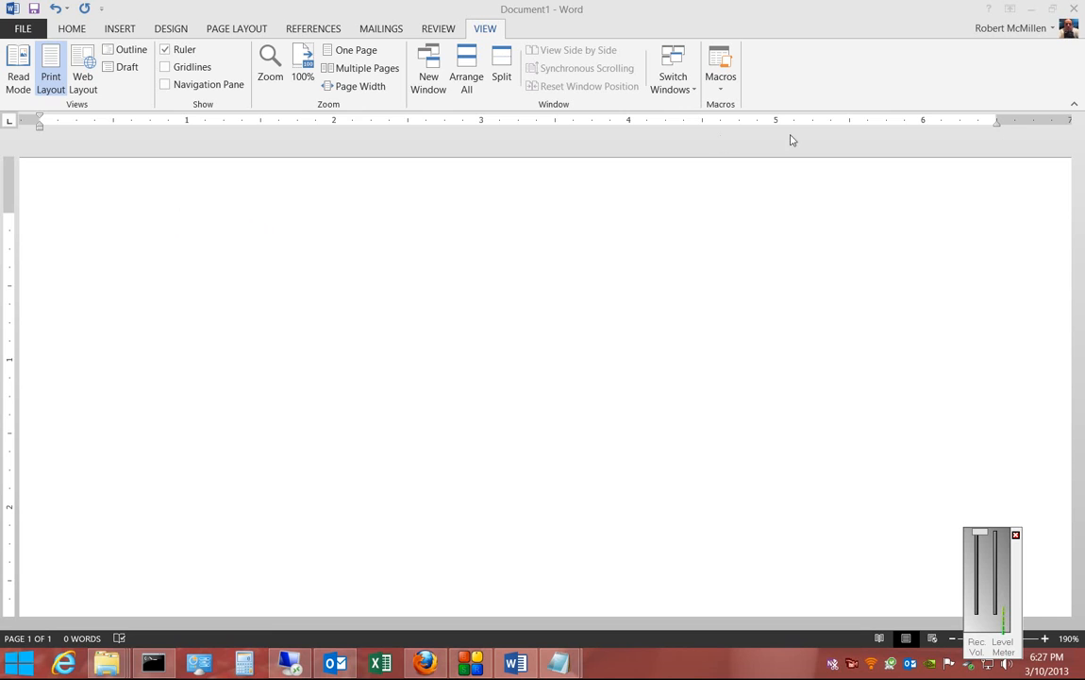
{"action": "mouse_move", "coordinate": [306, 124]}
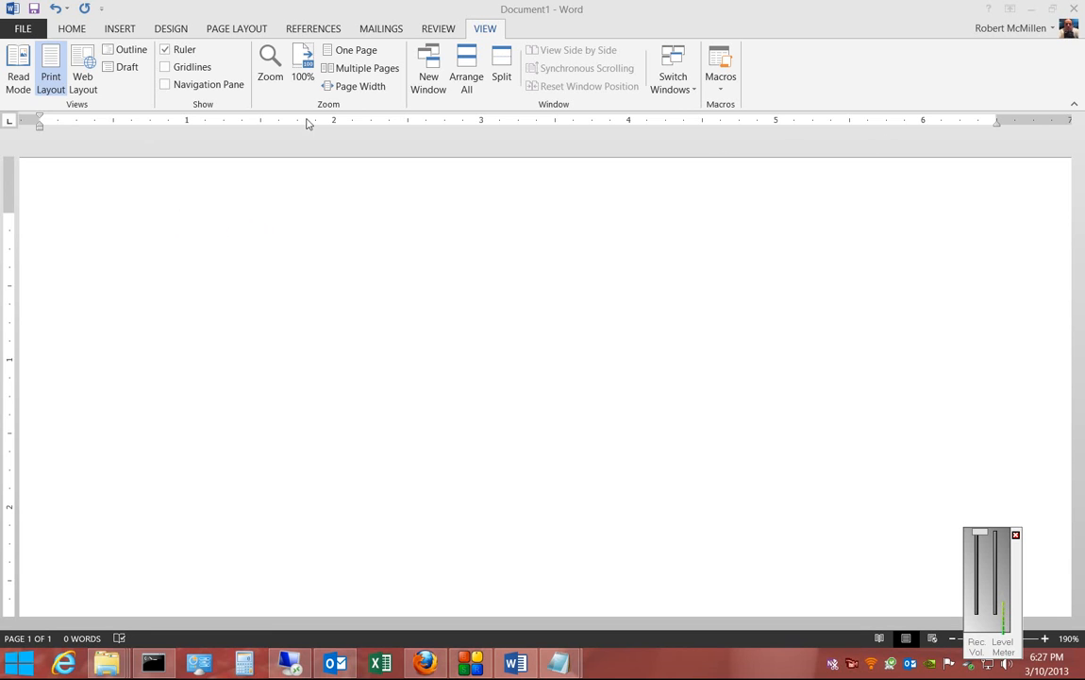
{"action": "mouse_move", "coordinate": [940, 121]}
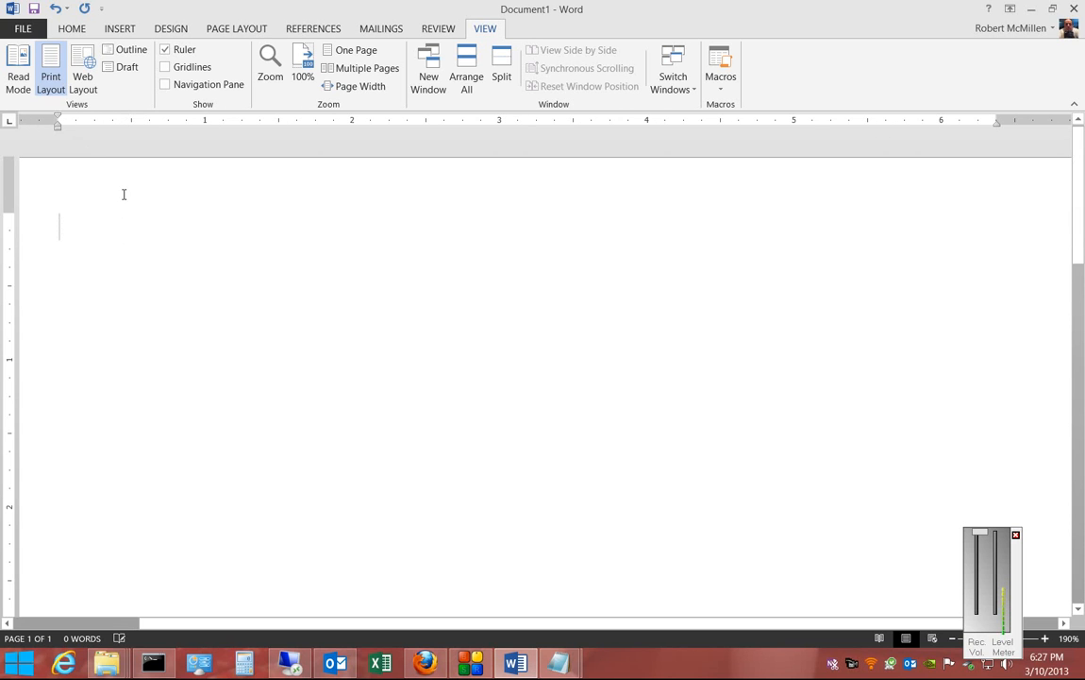
{"action": "type", "text": "dfgndflkgndflkngldkfngdlkfng"}
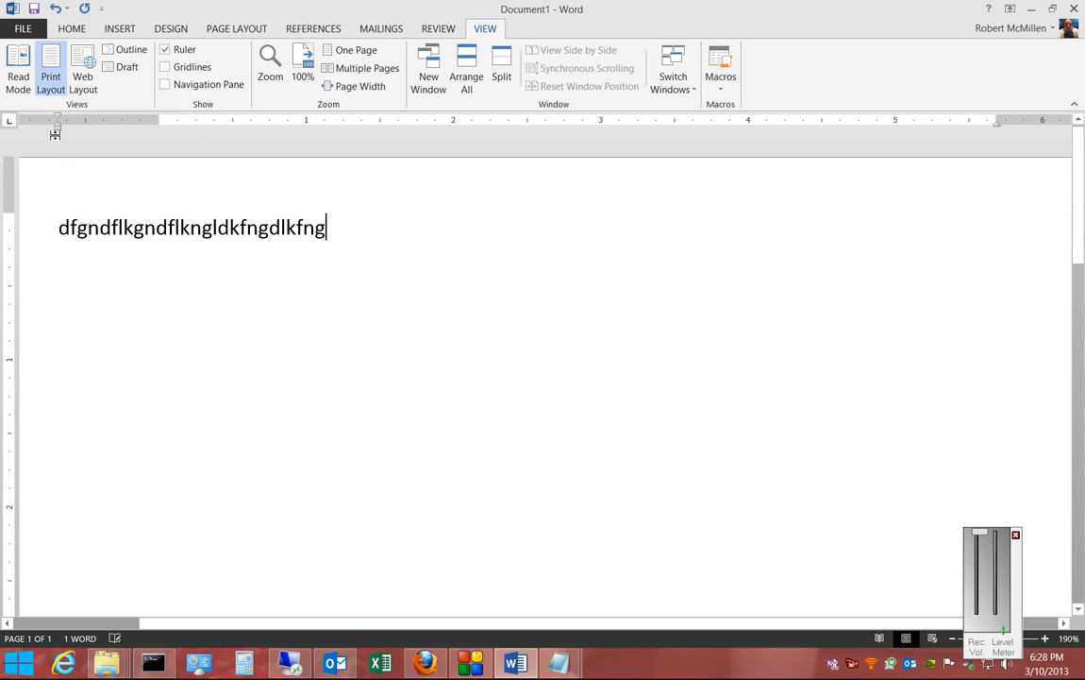
{"action": "mouse_move", "coordinate": [56, 131]}
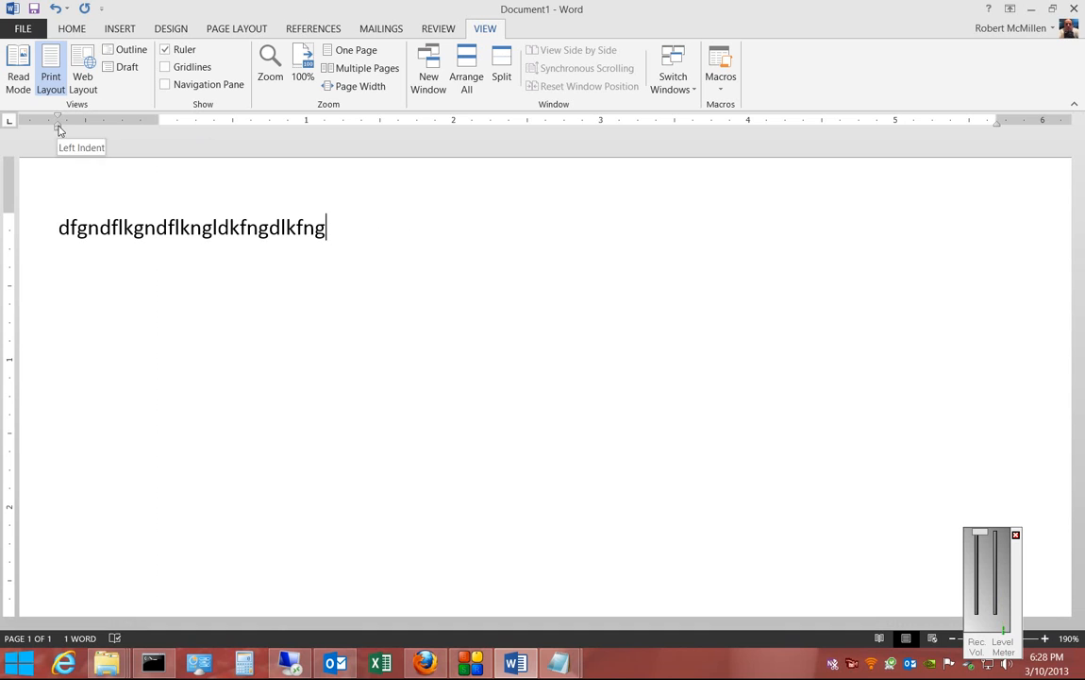
{"action": "mouse_move", "coordinate": [898, 143]}
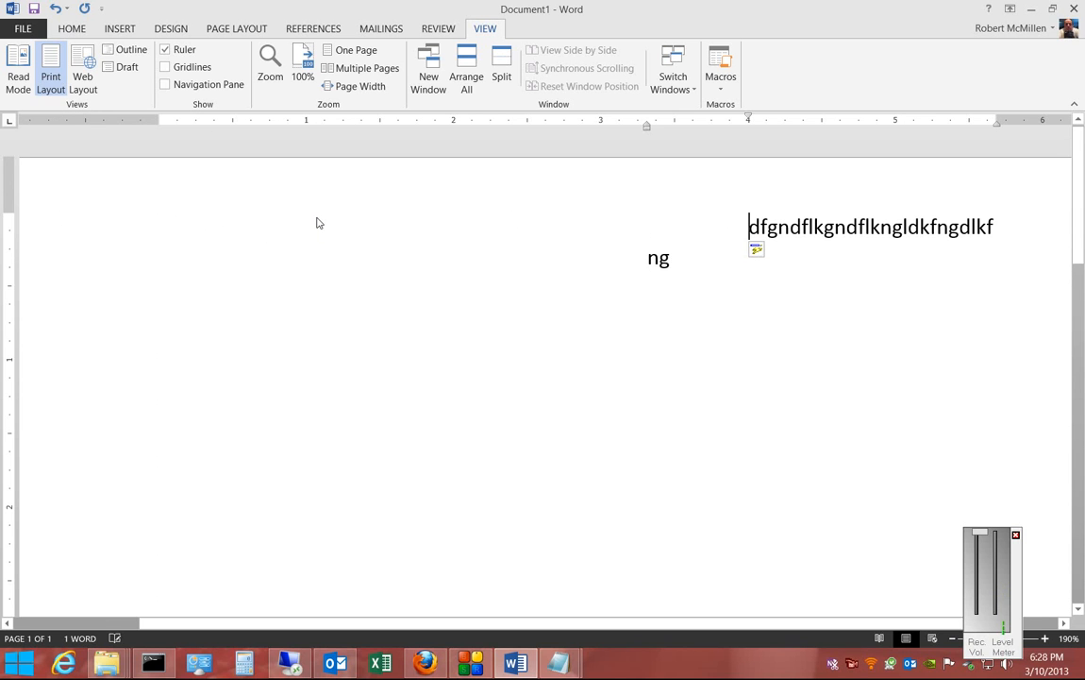
{"action": "mouse_move", "coordinate": [736, 249]}
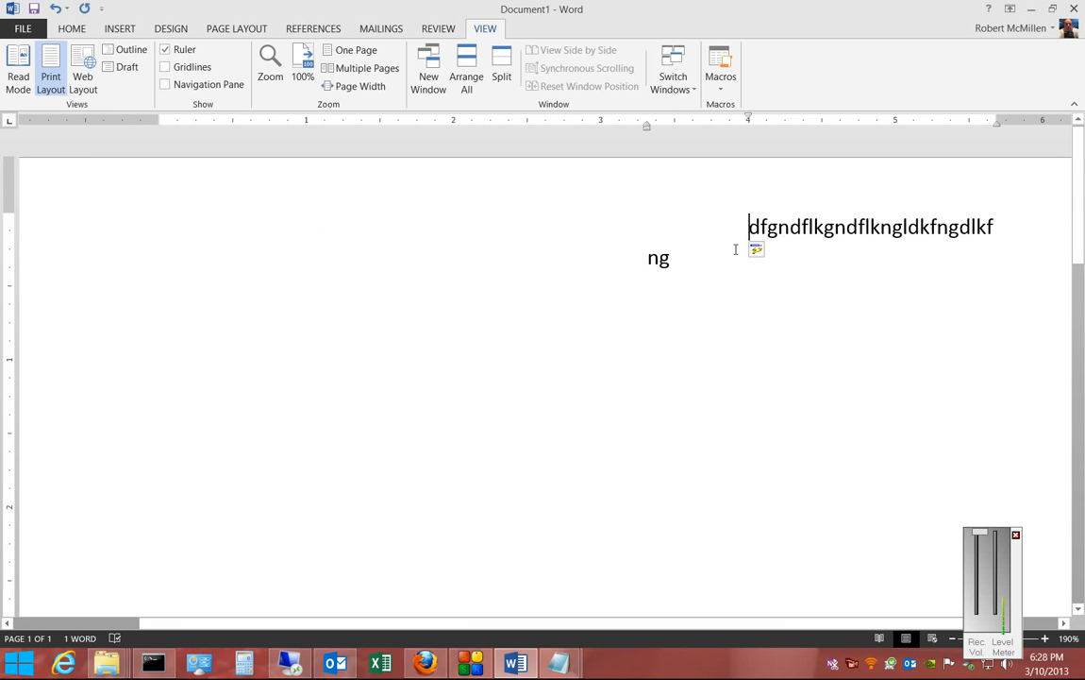